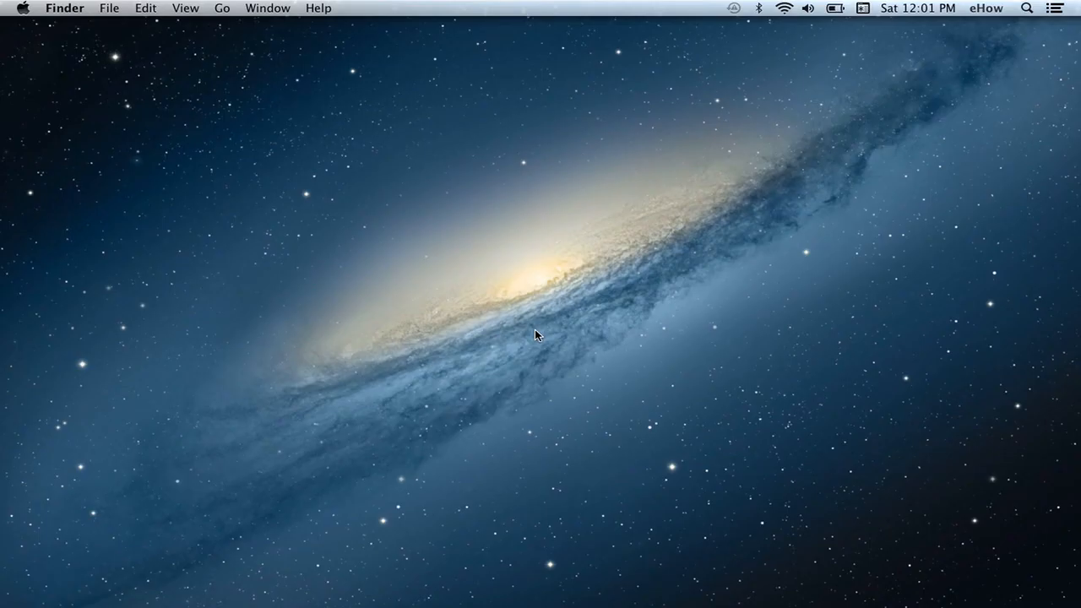
mouse_move(532, 399)
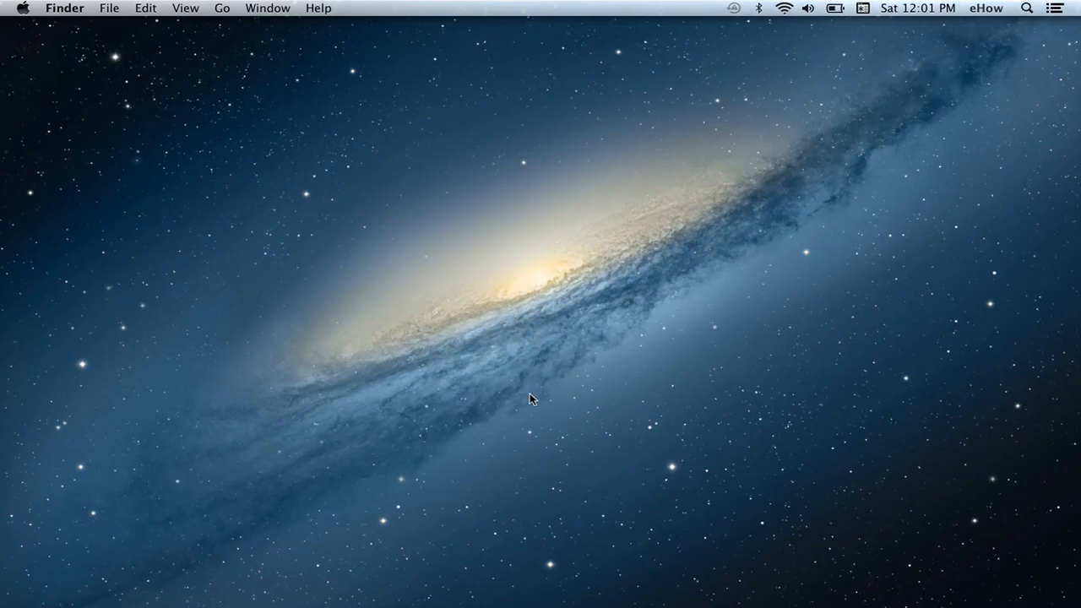
mouse_move(531, 407)
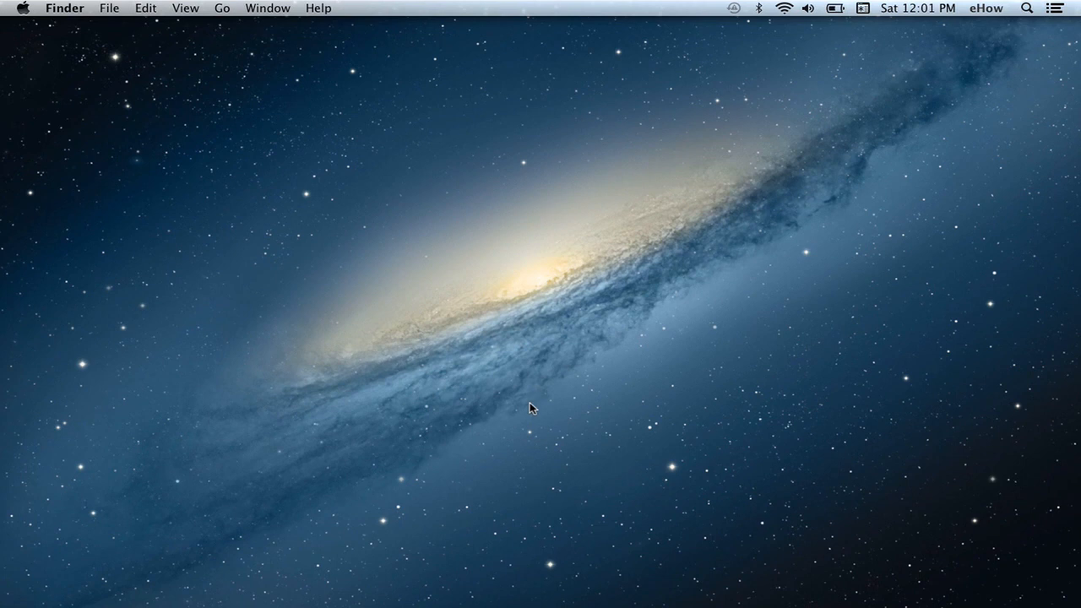
mouse_move(533, 416)
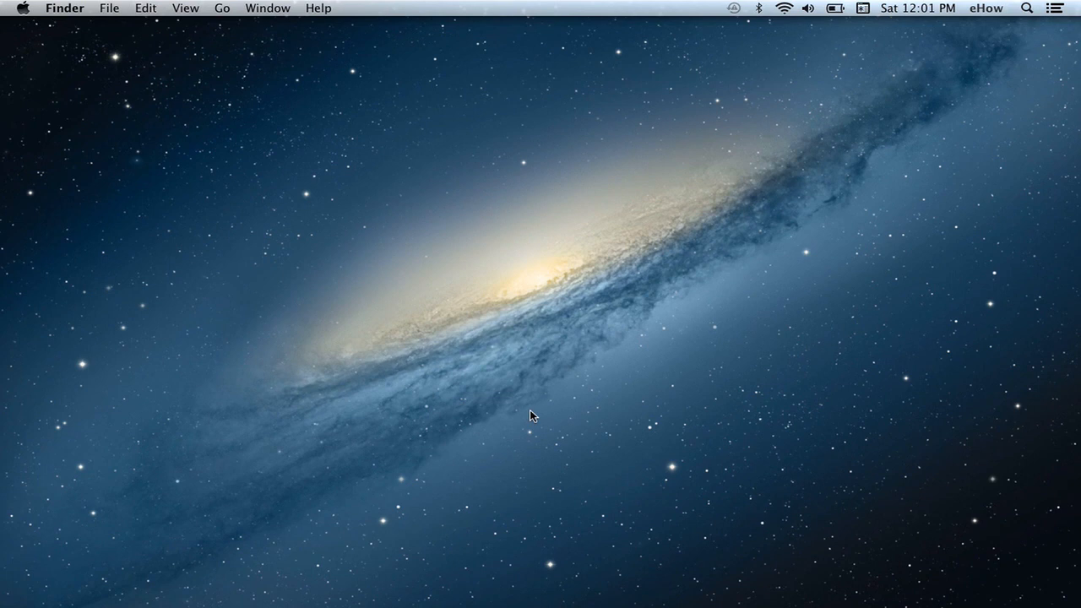
mouse_move(666, 425)
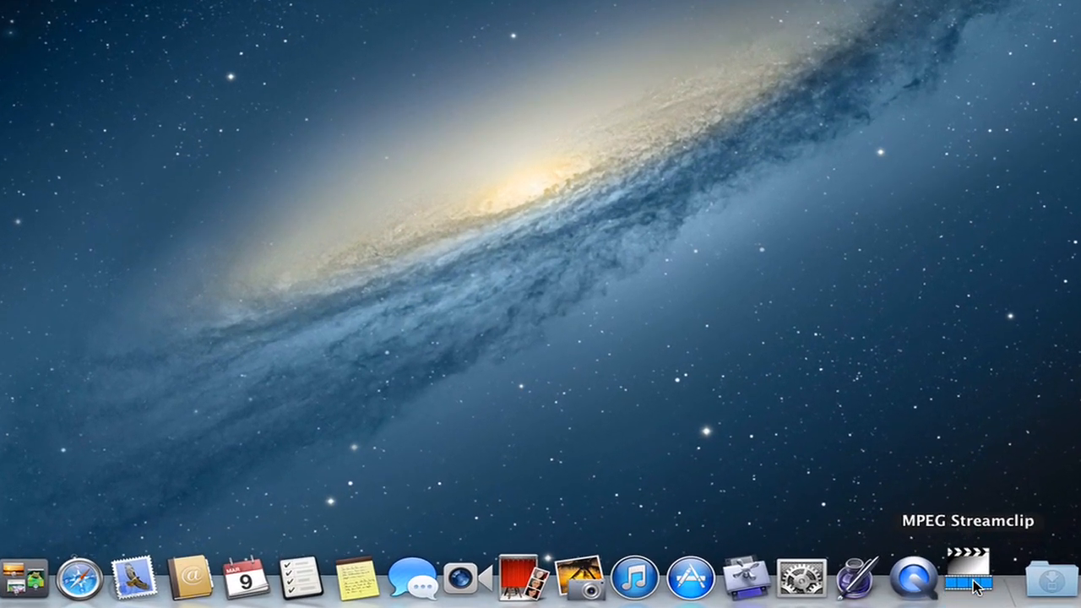
Launch MPEG Streamclip from the Dock and show its File menu commands
left_click(966, 578)
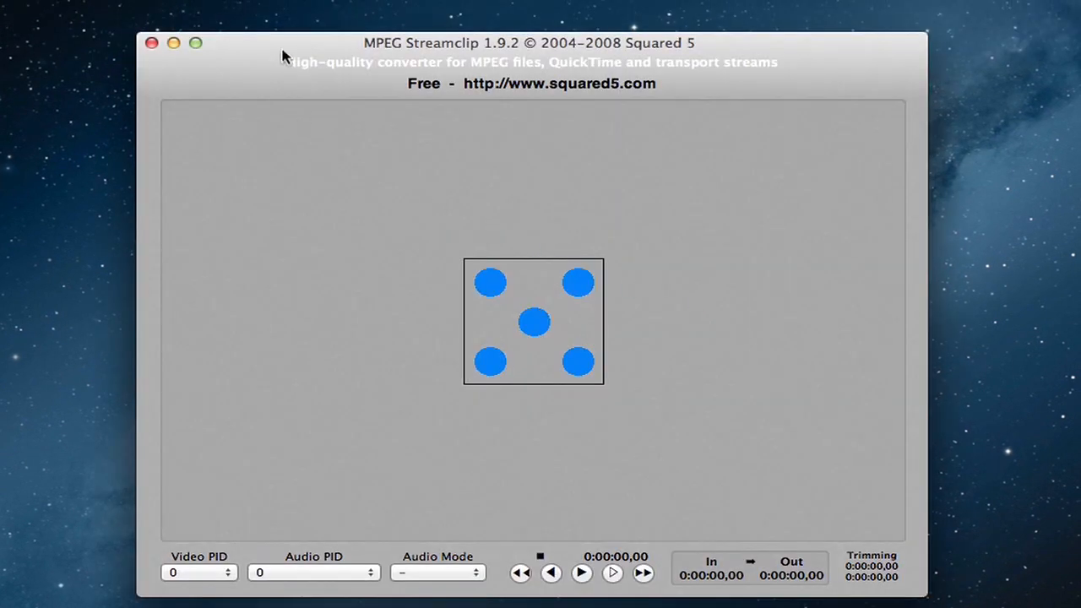
mouse_move(233, 46)
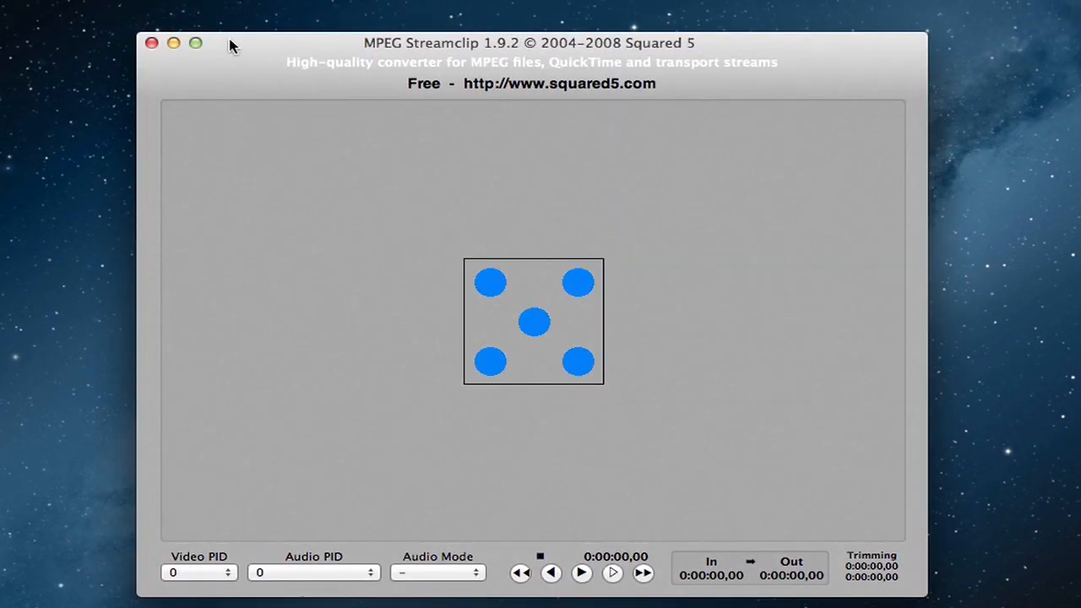
left_click(83, 9)
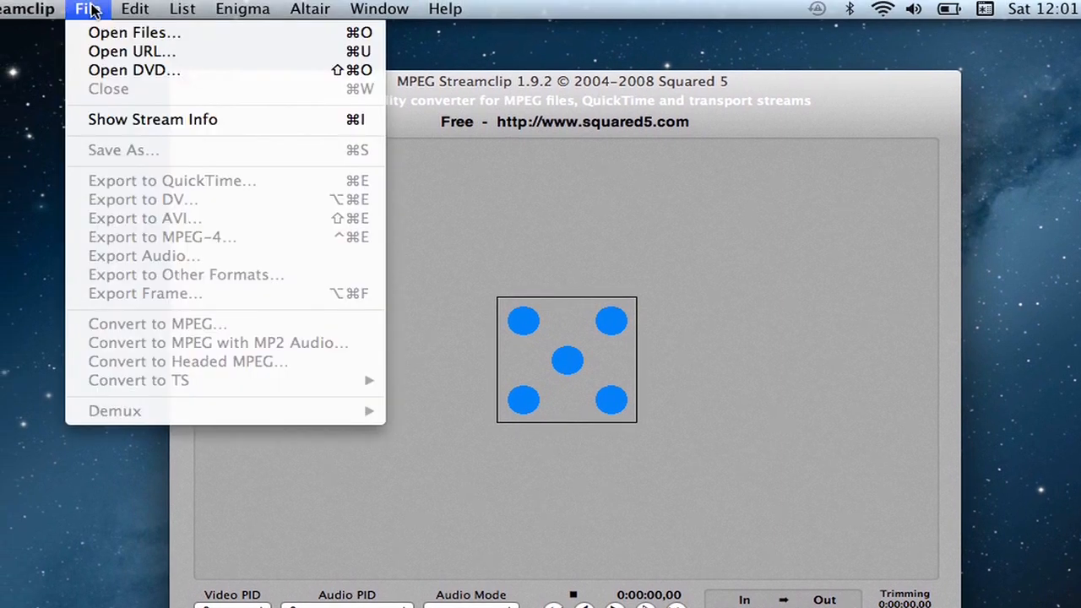
Load eHowGeneralS2Intro4.mov from the Movies folder via Open Files…
left_click(136, 32)
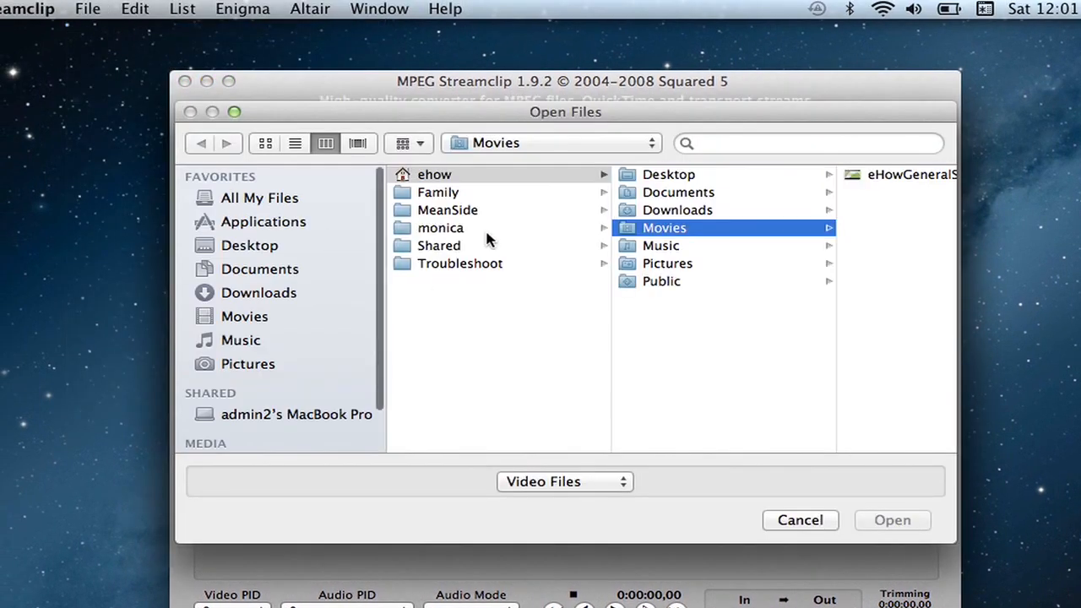
left_click(912, 174)
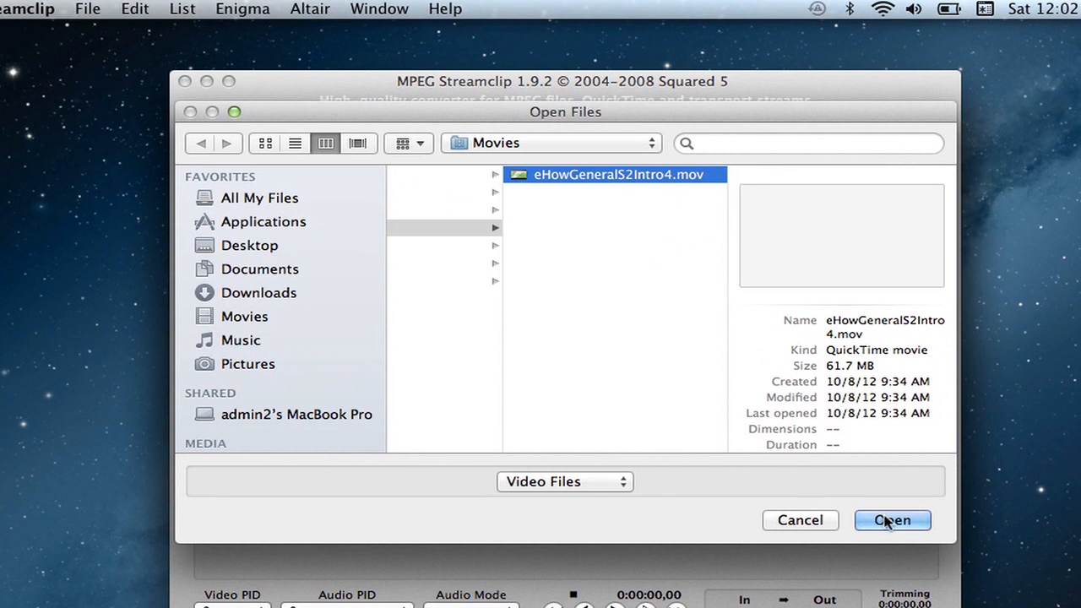
left_click(892, 521)
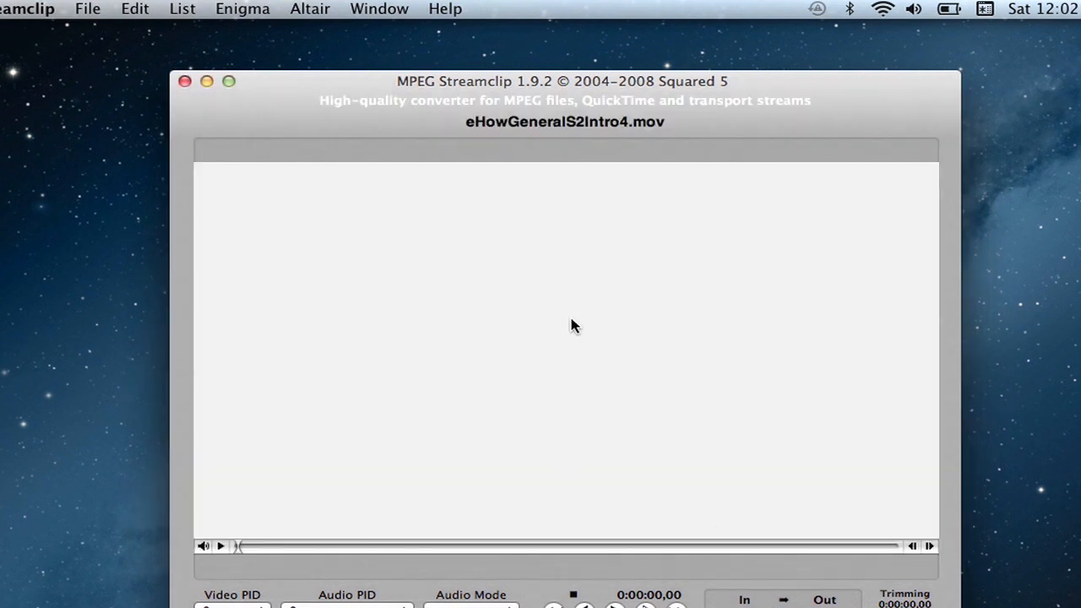
mouse_move(88, 10)
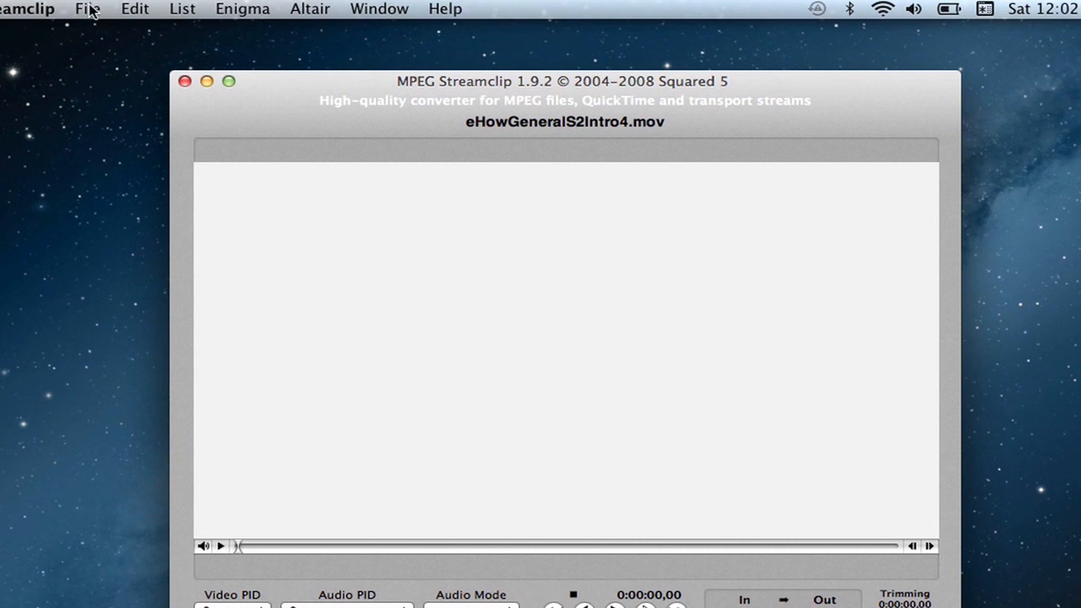
Bring up Export to Other Formats… settings for the loaded movie
left_click(88, 10)
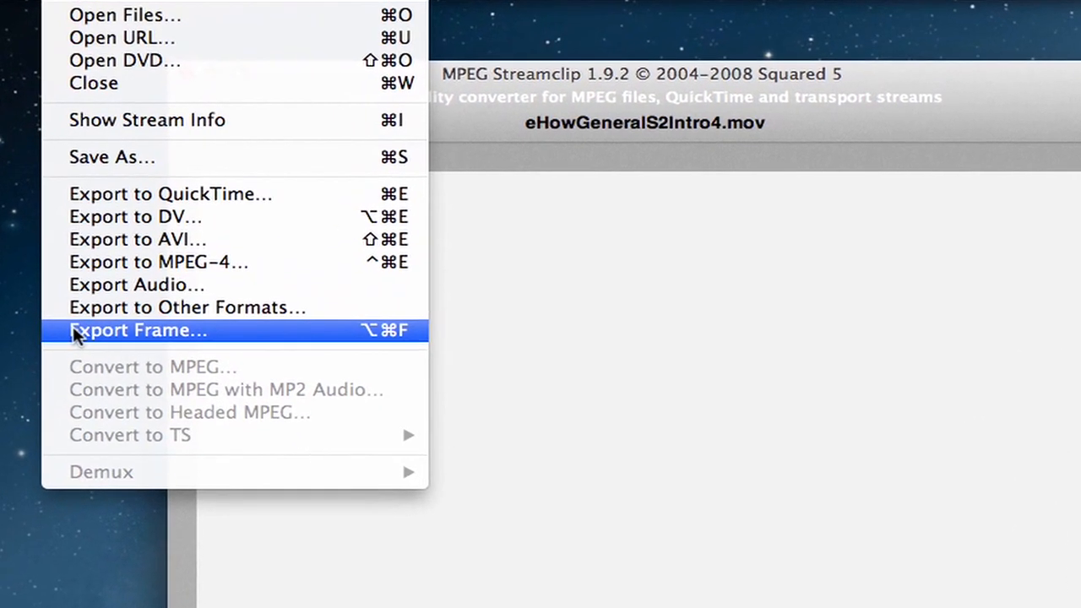
left_click(138, 330)
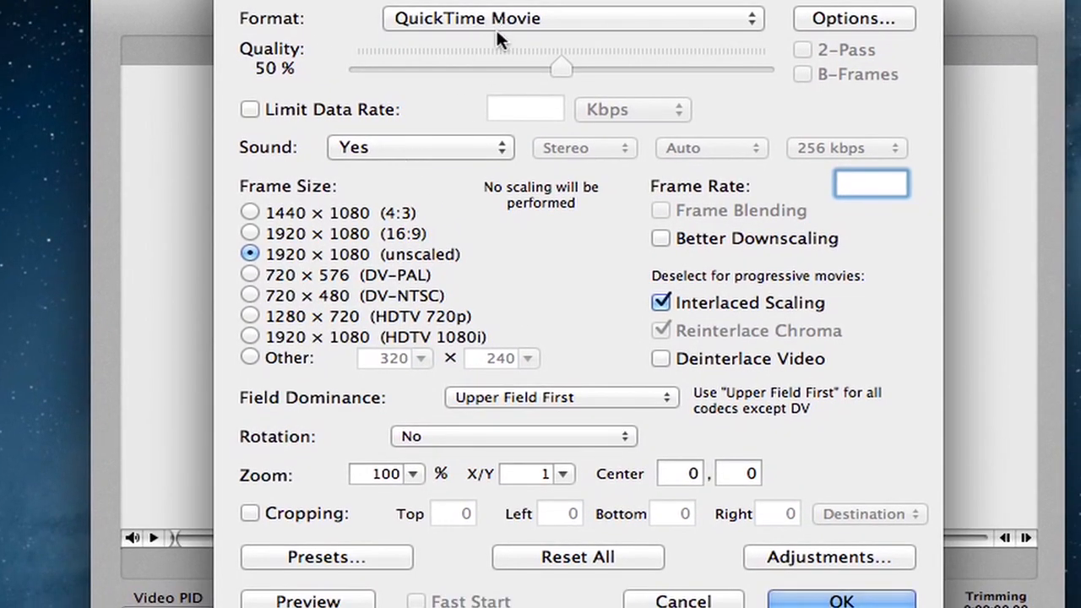
Choose Apple TV as the export format and accept, proposing eHowGeneralS2Intro4.m4v
left_click(571, 17)
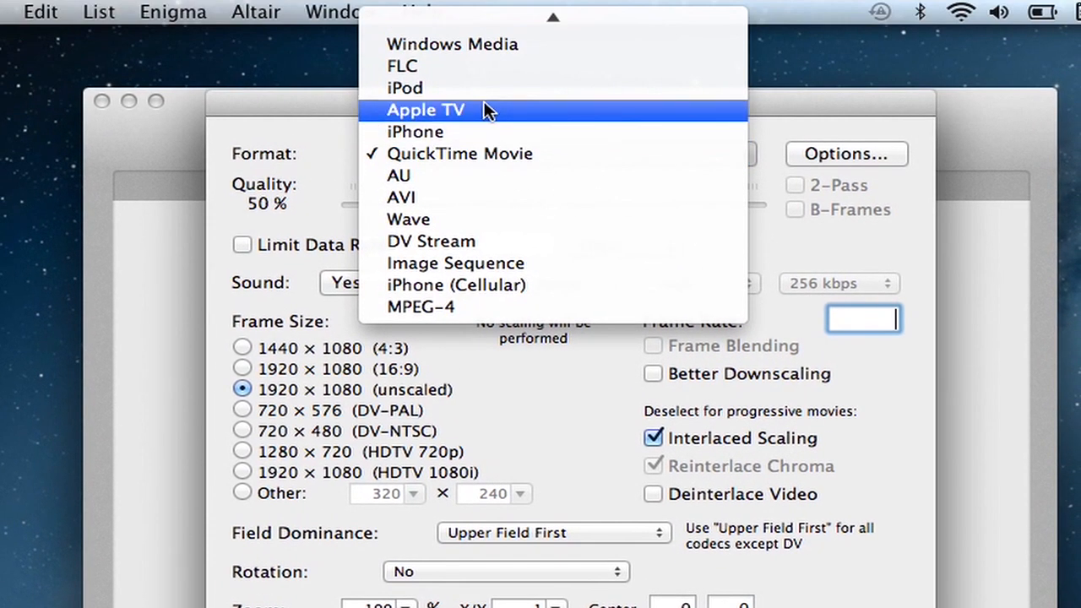
left_click(426, 110)
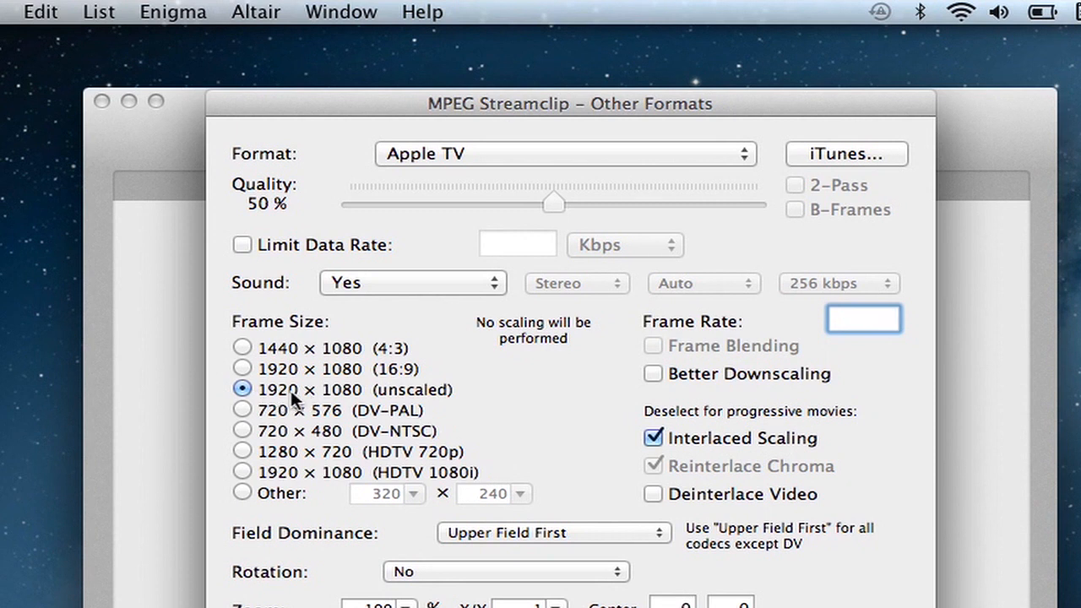
mouse_move(328, 403)
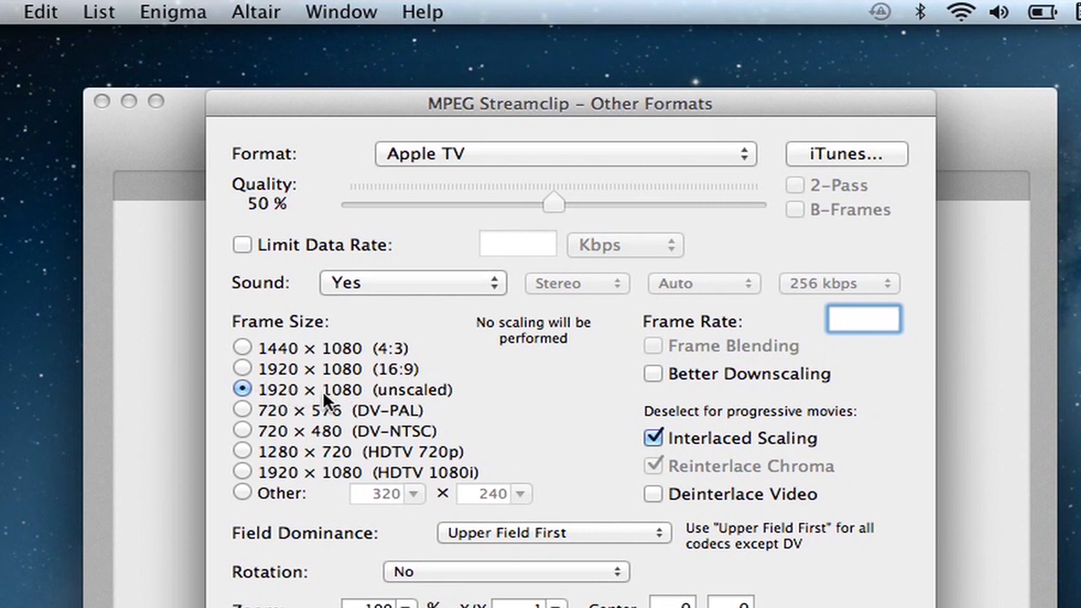
scroll("down", 3)
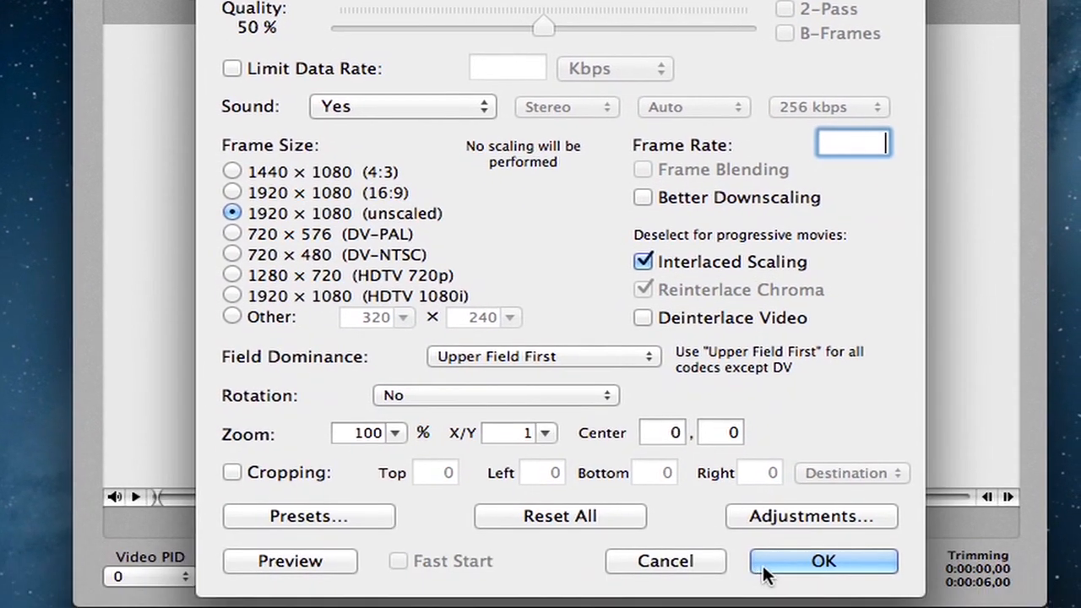
left_click(823, 561)
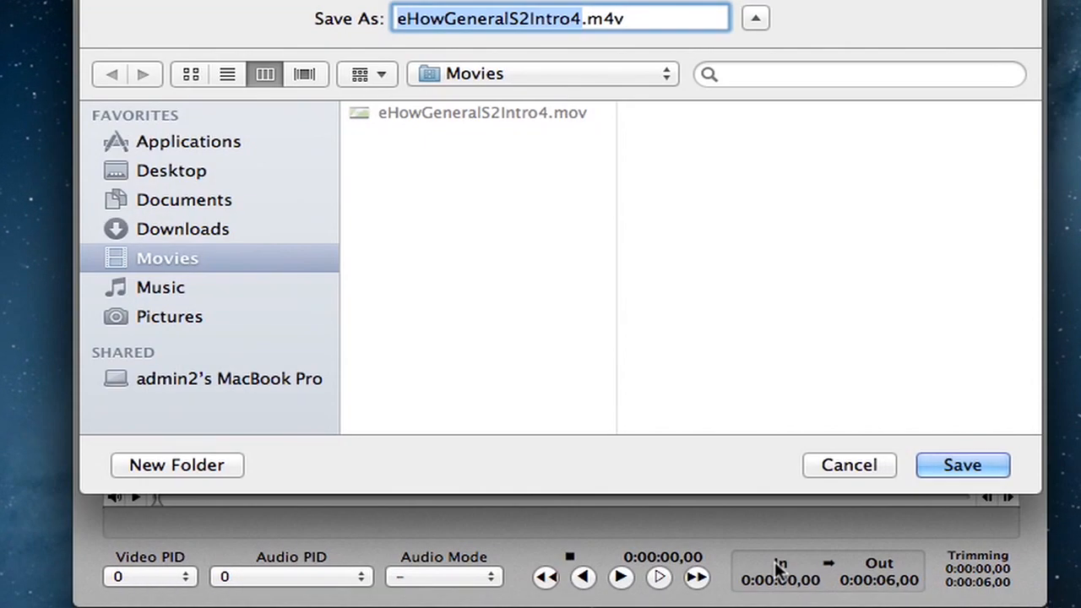
mouse_move(329, 240)
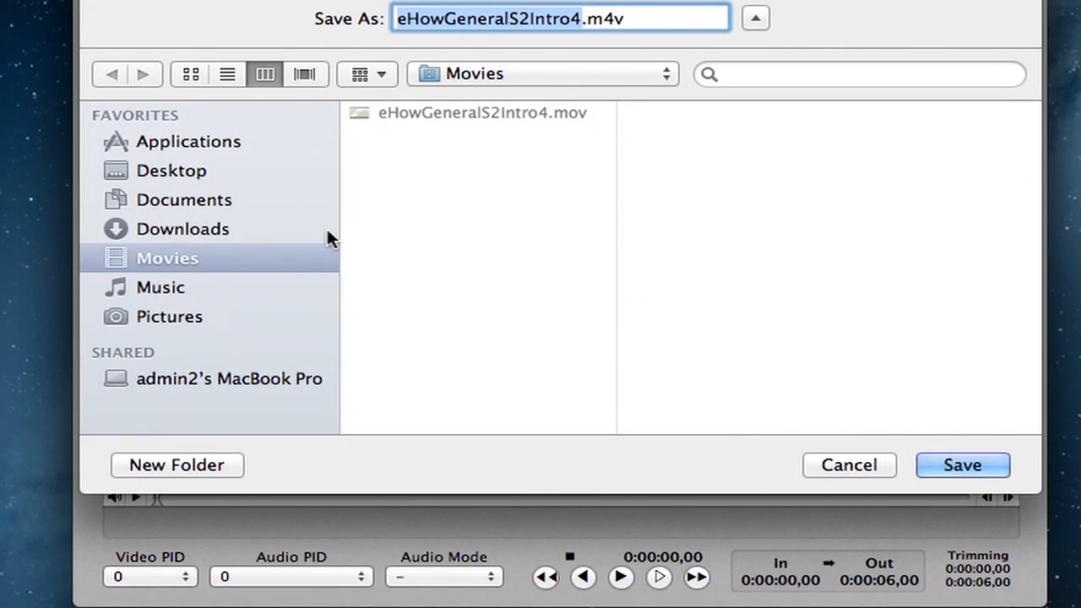
mouse_move(169, 174)
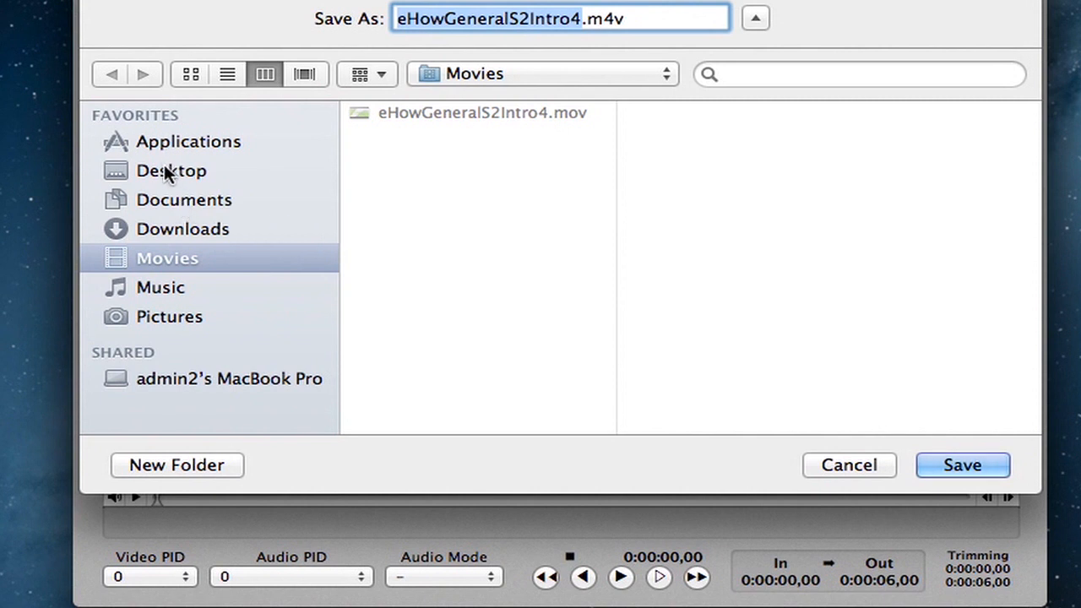
Save eHowGeneralS2Intro4.m4v to the Desktop and start encoding
left_click(172, 171)
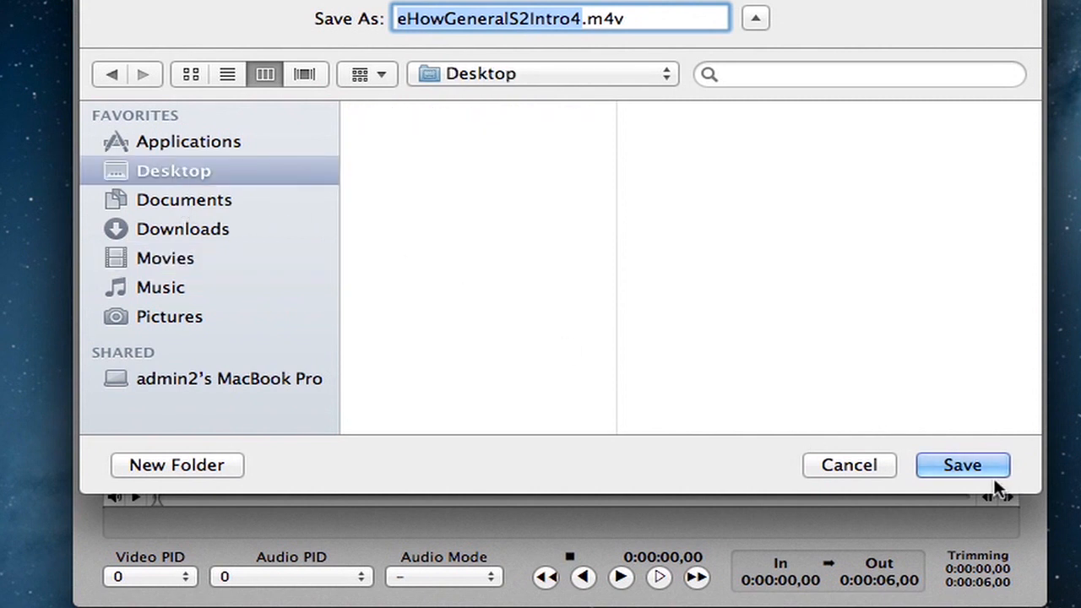
left_click(963, 464)
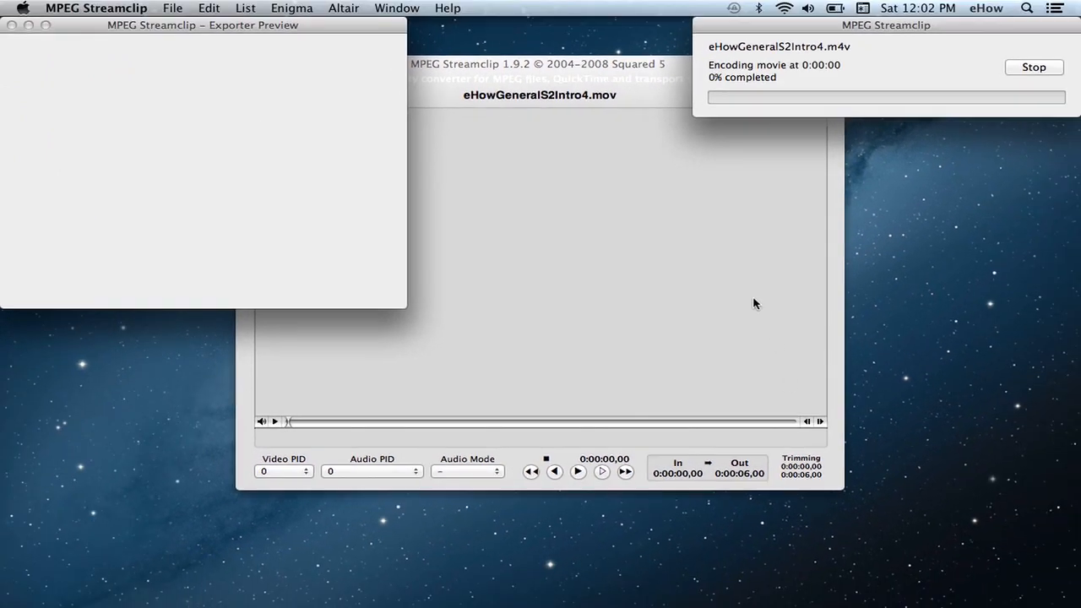